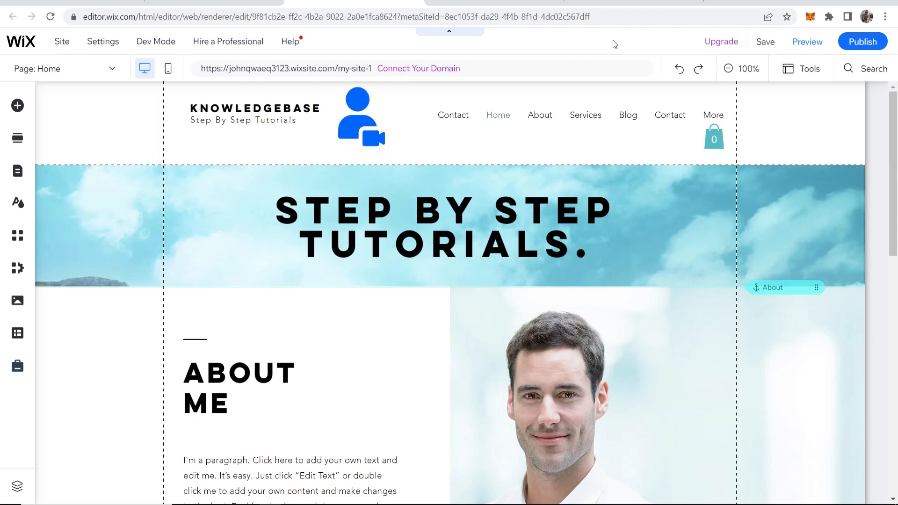
mouse_move(584, 48)
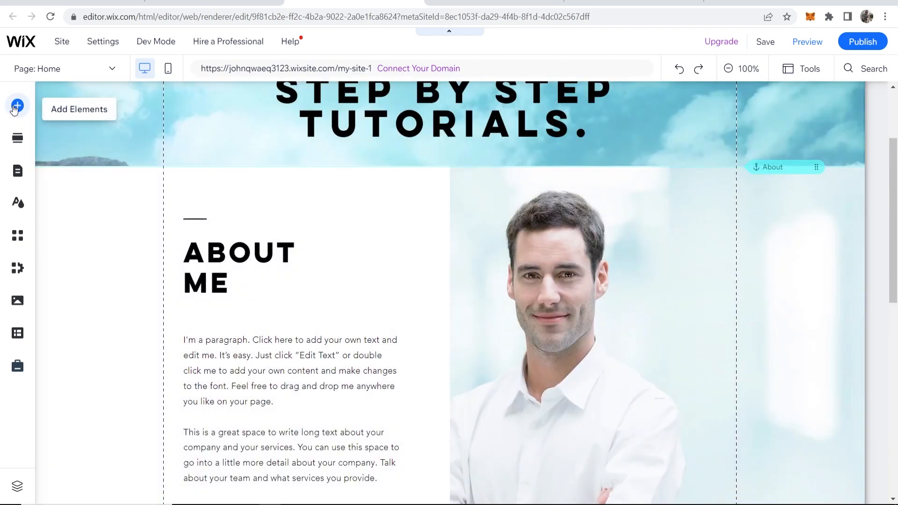
- Find the Google Maps element by searching 'maps' and place it in the footer
left_click(17, 105)
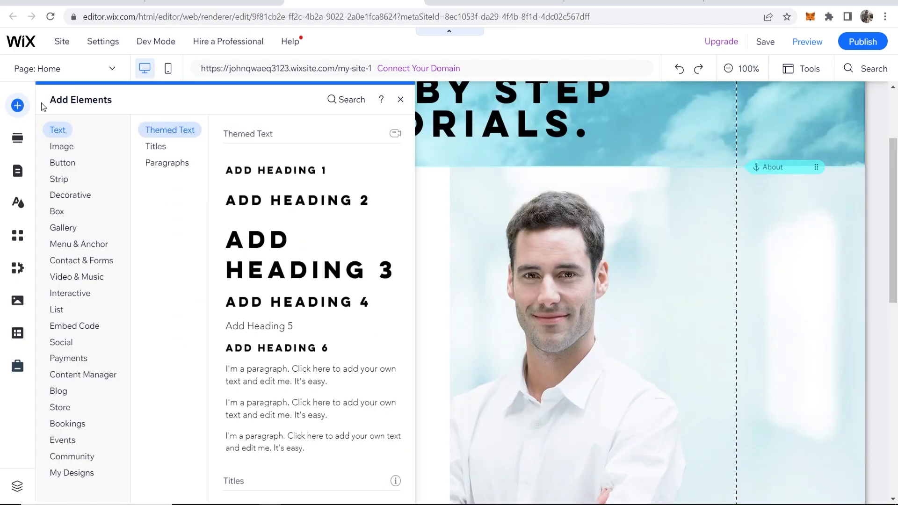
left_click(865, 68)
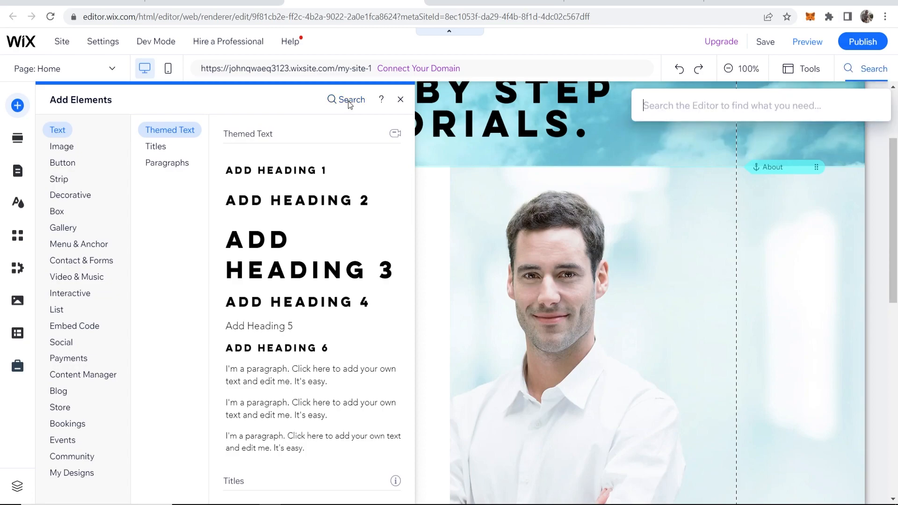
type("maps")
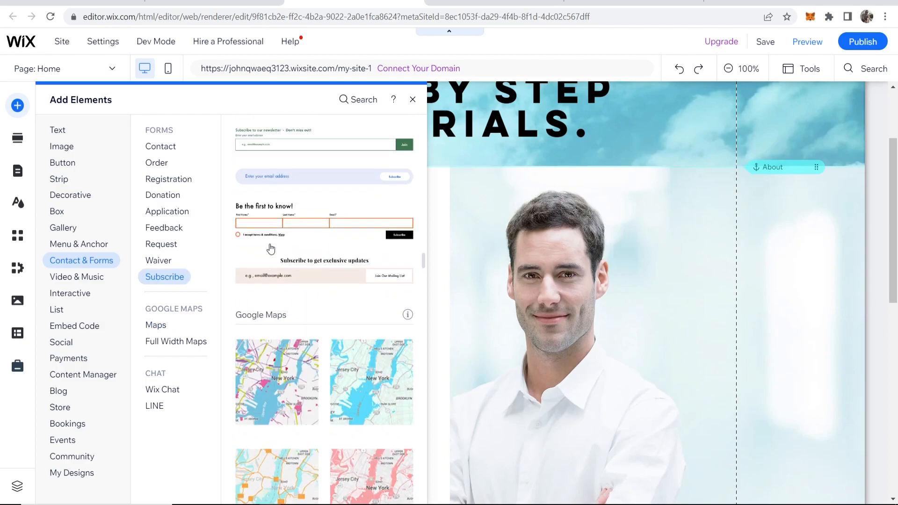
scroll("down", 3)
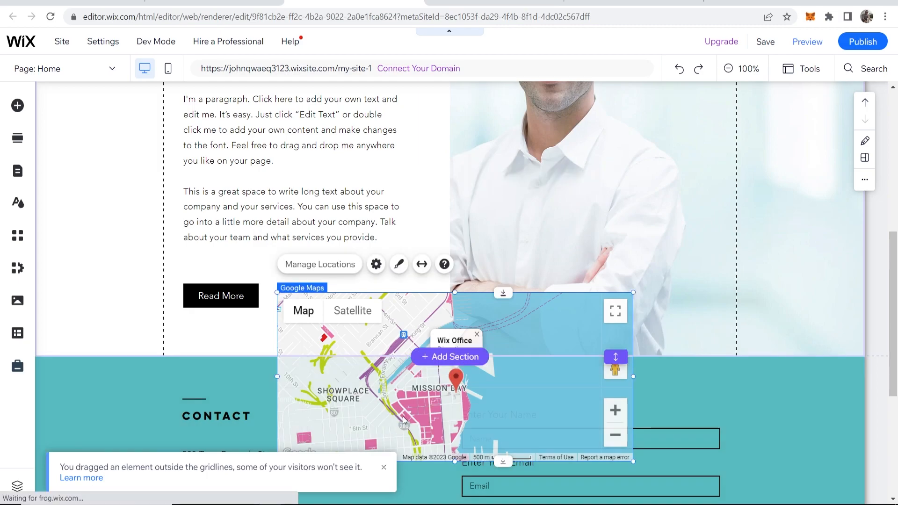
scroll("down", 3)
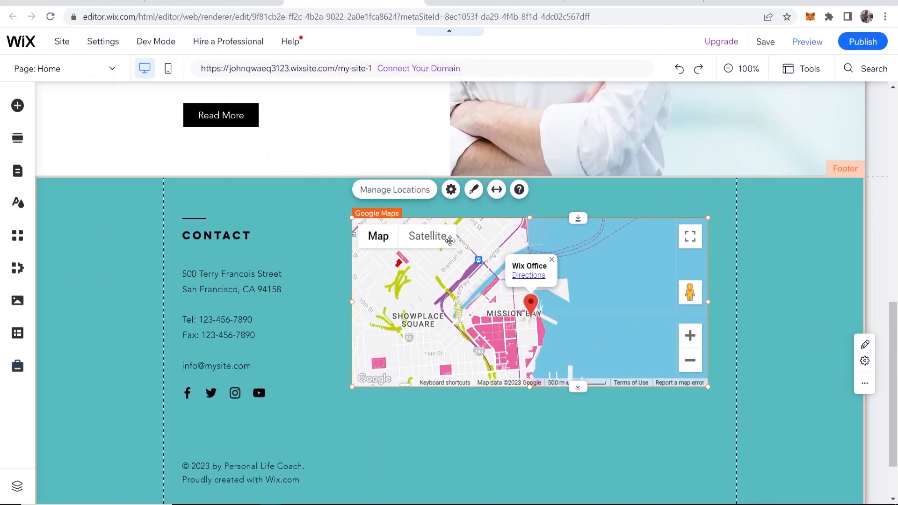
- In Manage Locations, select the Chiang Mai business address for the map's location
left_click(394, 190)
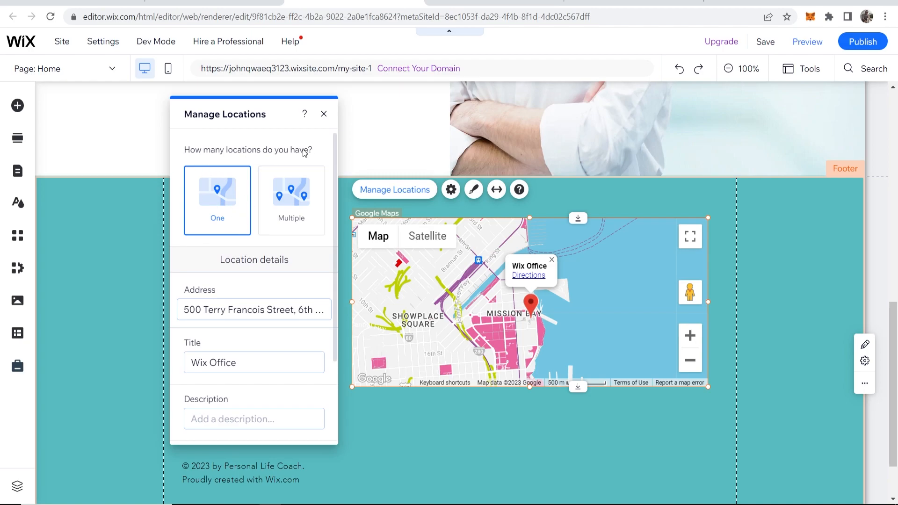
mouse_move(269, 268)
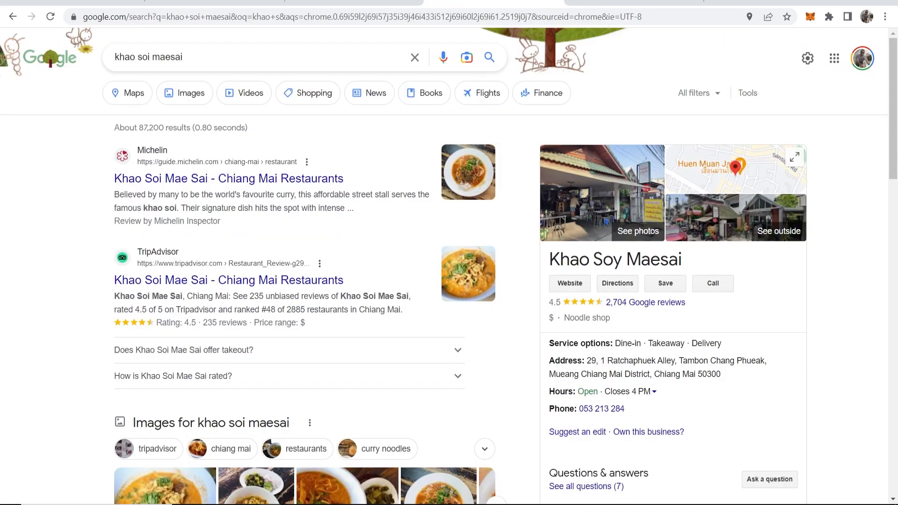
left_click_drag(586, 374, 723, 374)
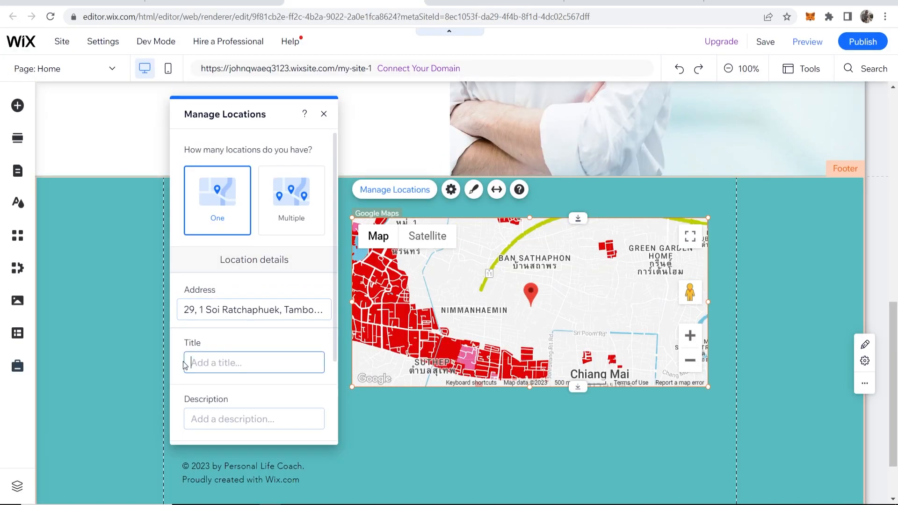
- Title the map location 'Main Office' and settle the map in the footer
type("Main Office")
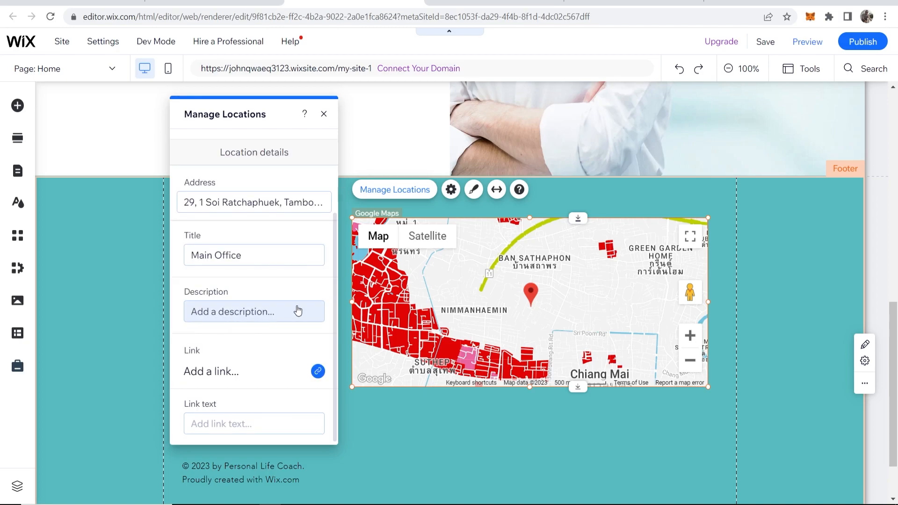
mouse_move(210, 329)
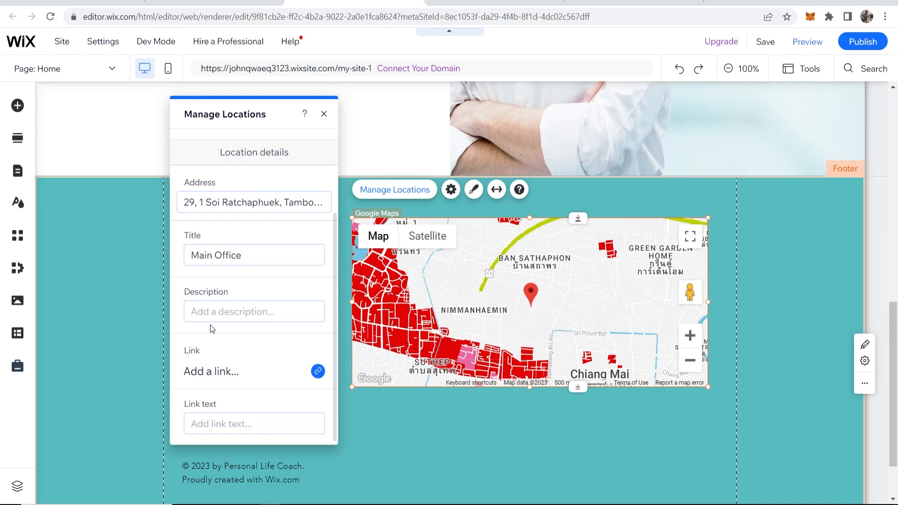
left_click(323, 113)
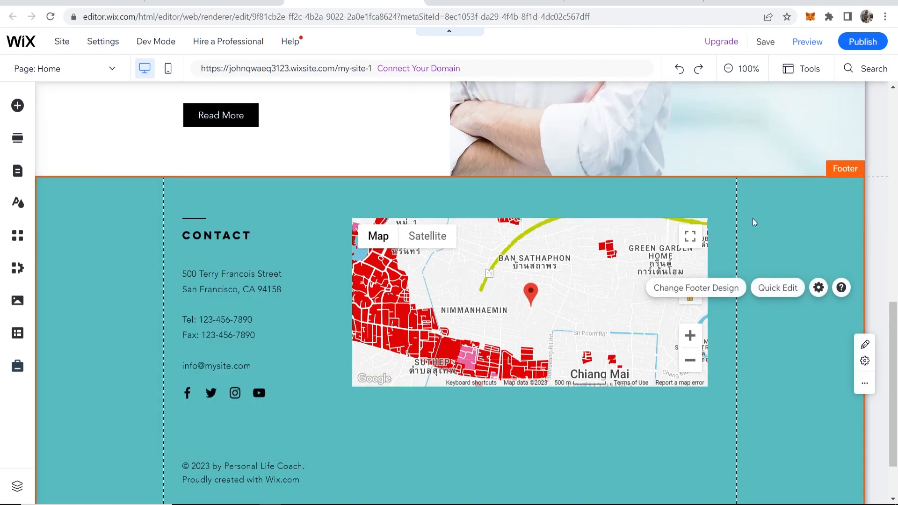
left_click(807, 41)
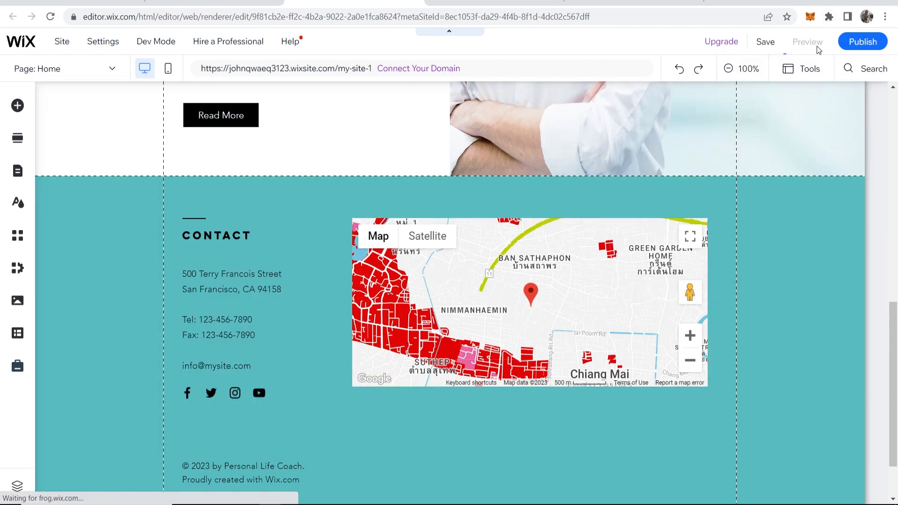
- Preview the site and show the map pin's 'Main Office' info window with directions
left_click(807, 41)
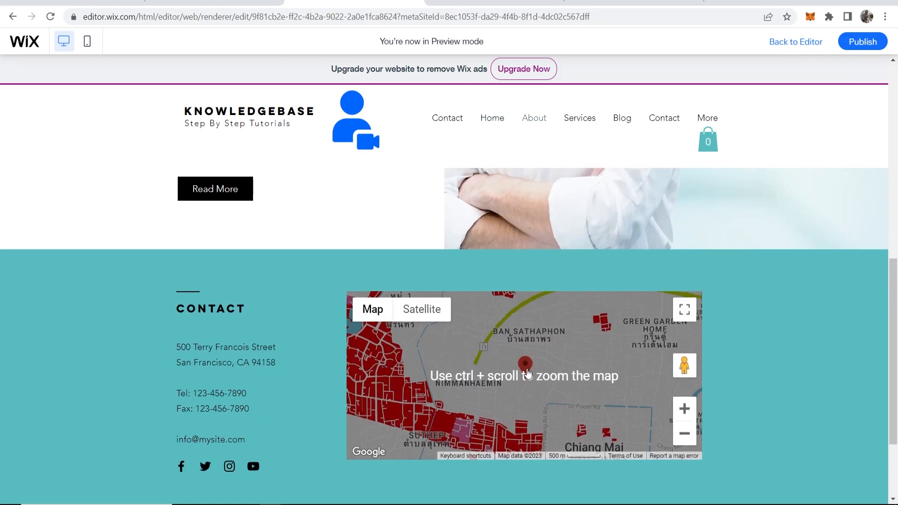
left_click(524, 365)
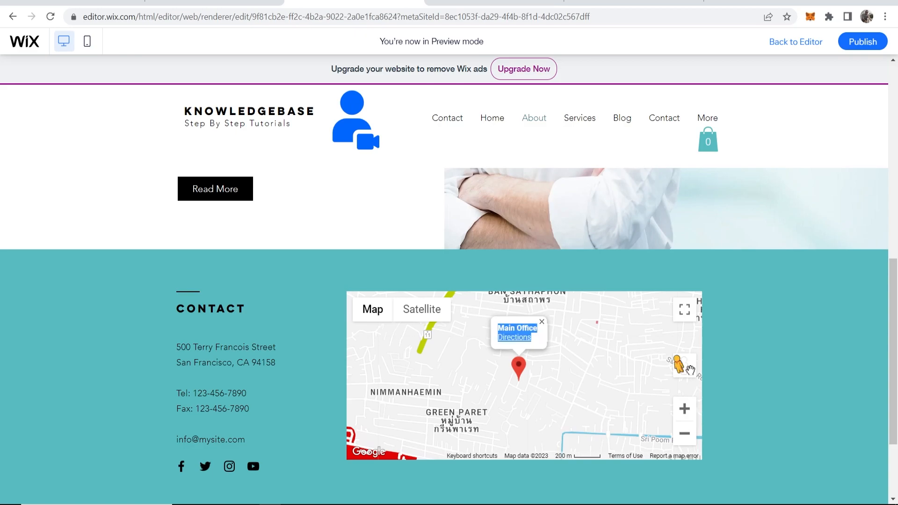
mouse_move(769, 364)
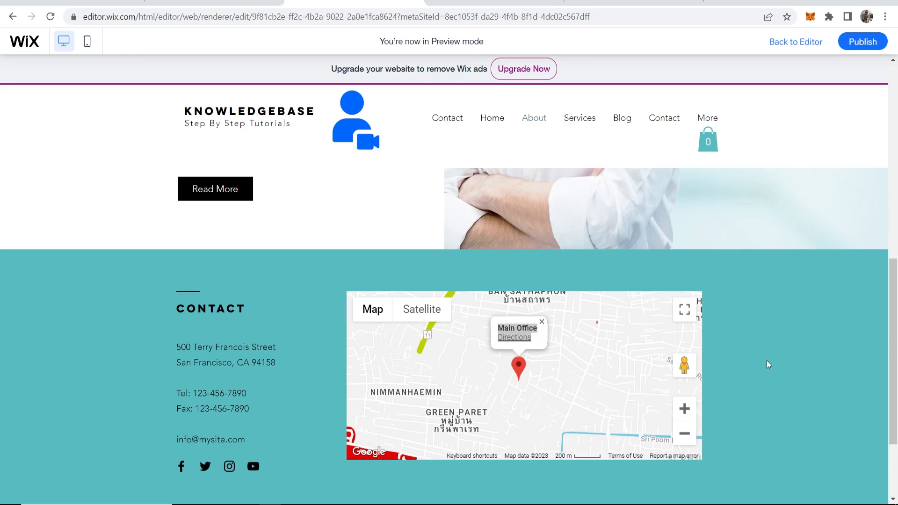